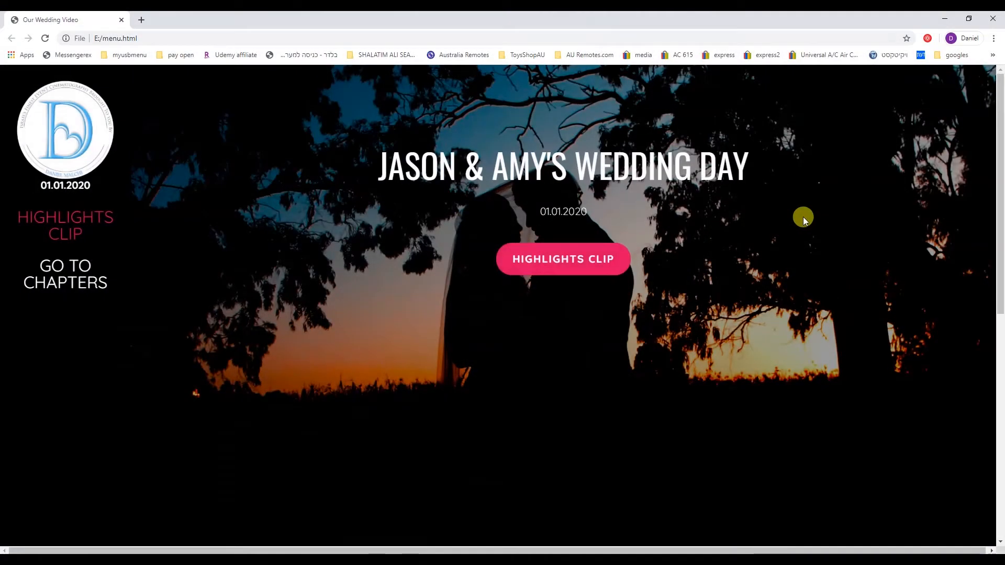
- Play the highlights clip from the wedding menu, then return to the menu page
left_click(562, 260)
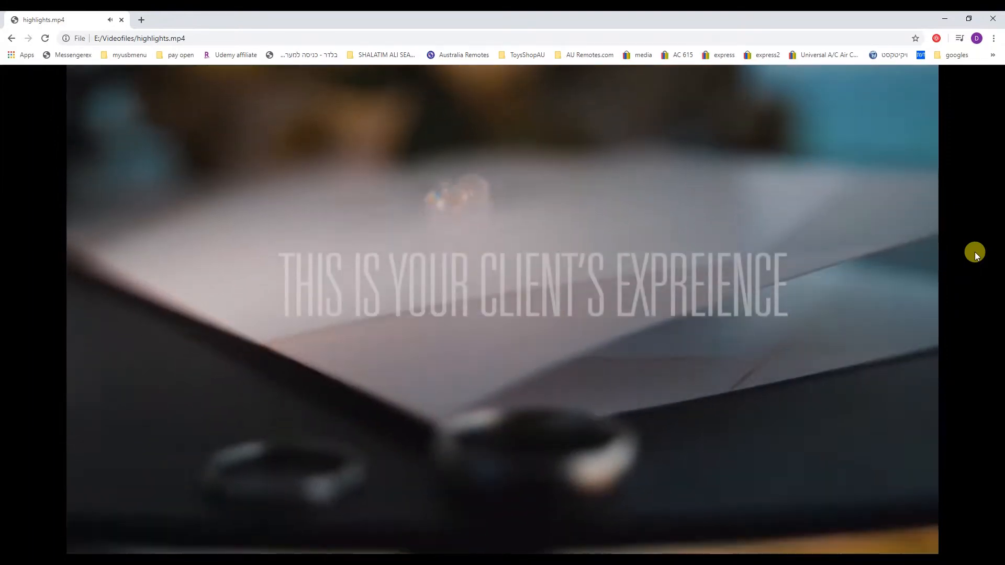
left_click(12, 37)
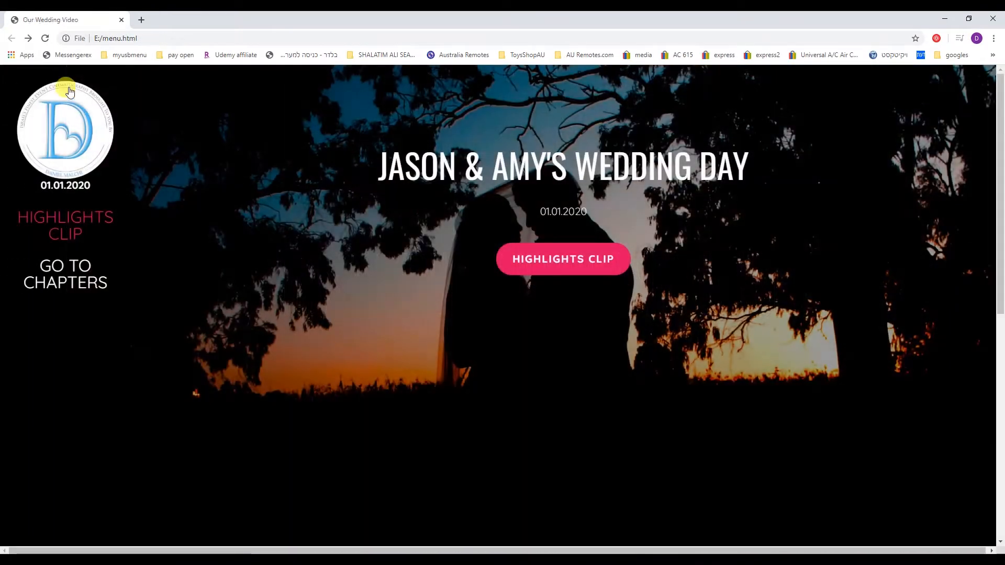
left_click(65, 273)
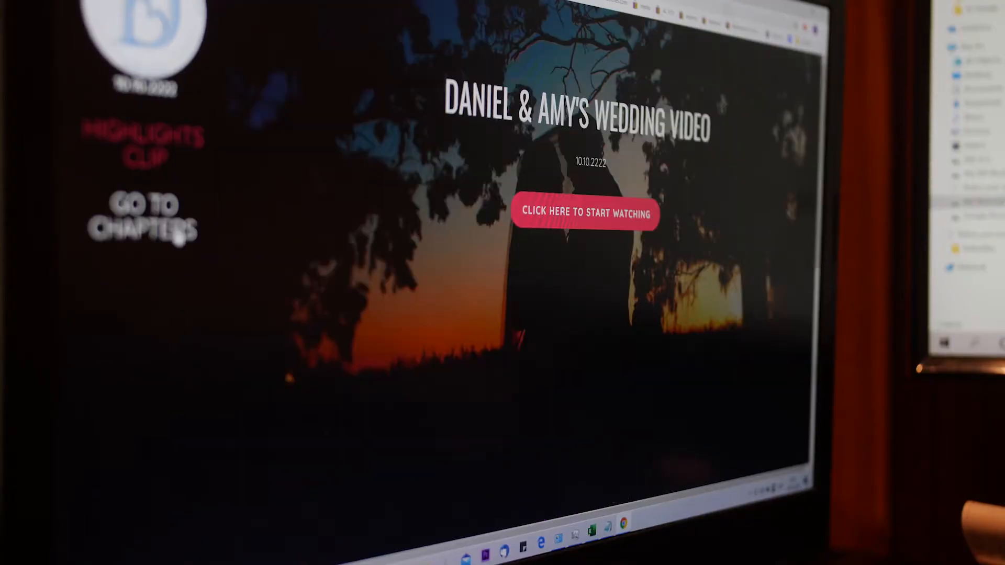
left_click(139, 217)
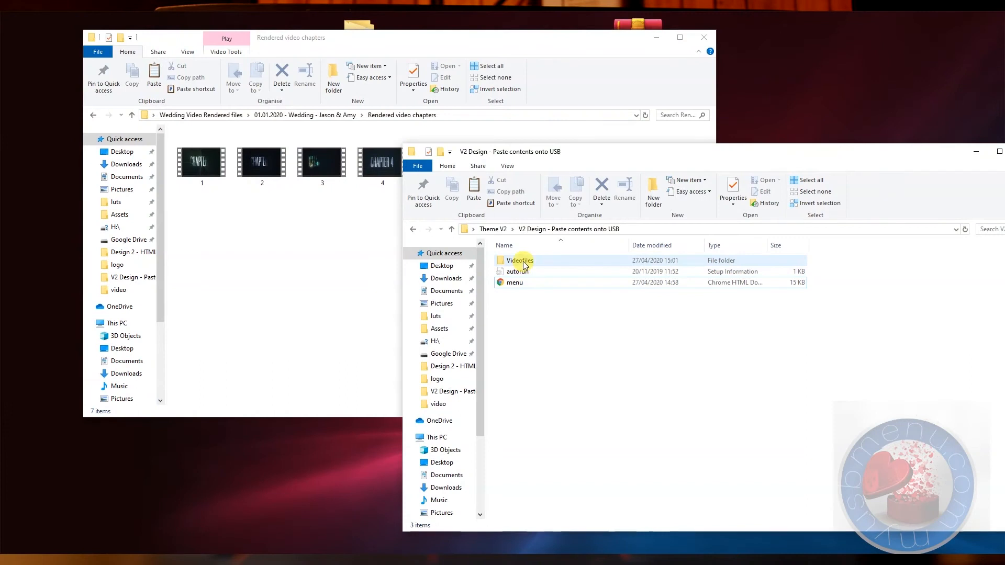
- Move the seven rendered chapter videos into Videofiles, replacing the same-named files there
double_click(519, 260)
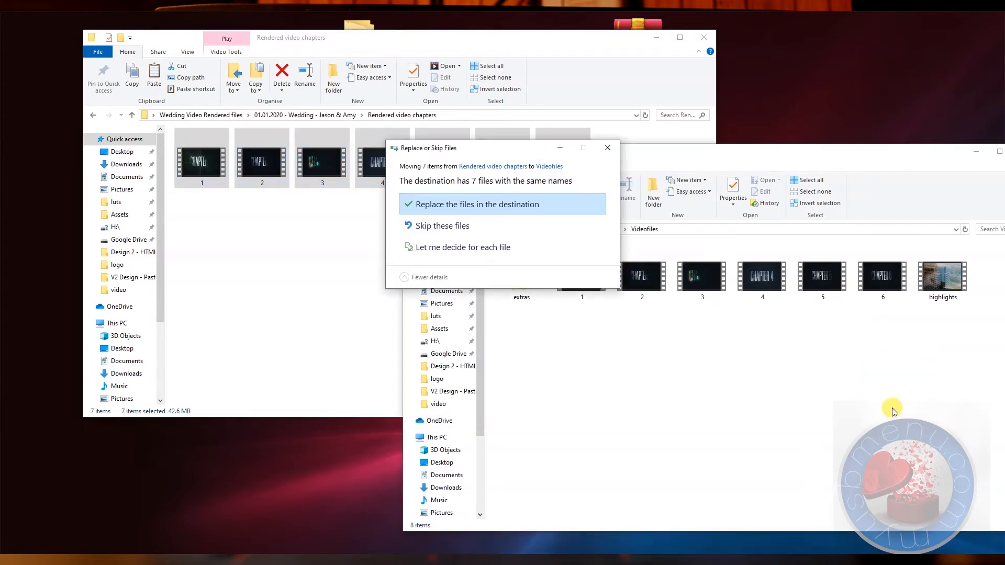
left_click(476, 203)
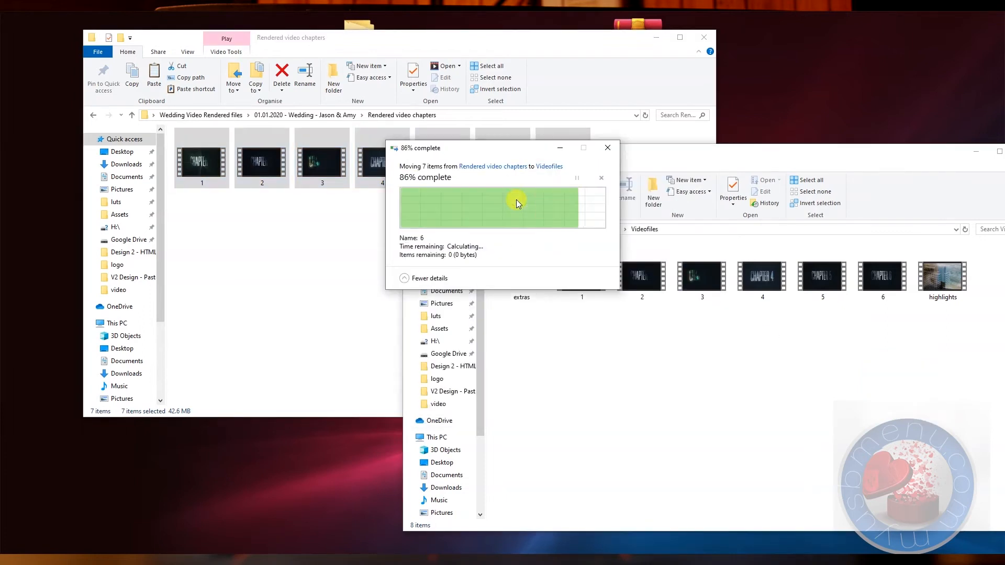